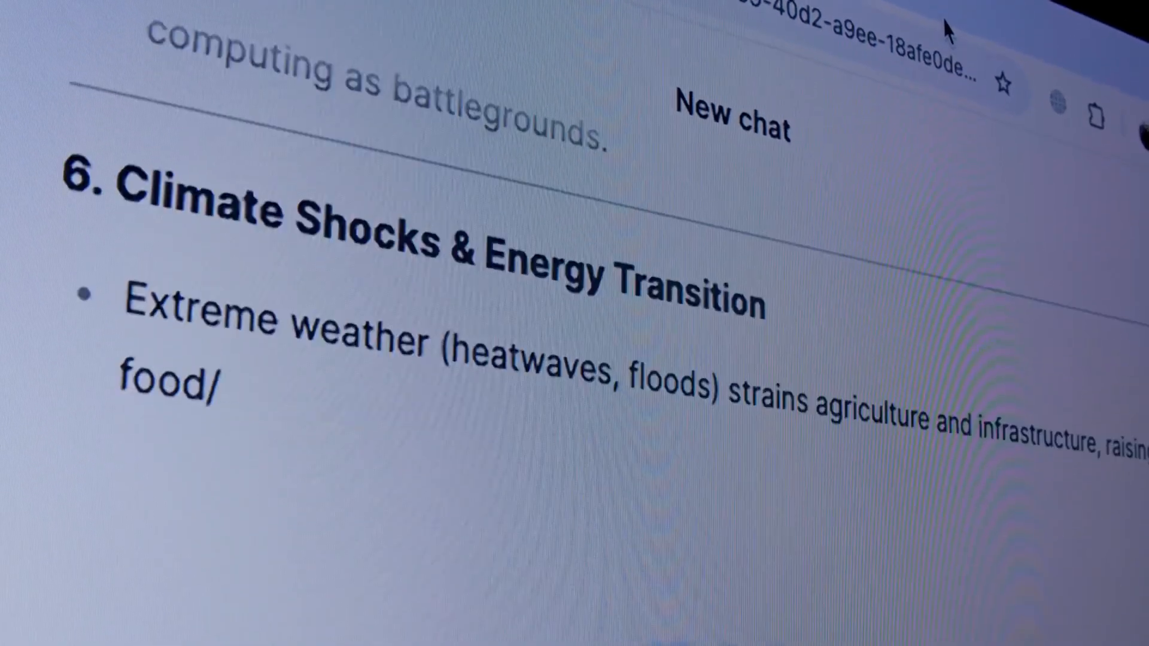
scroll("down", 3)
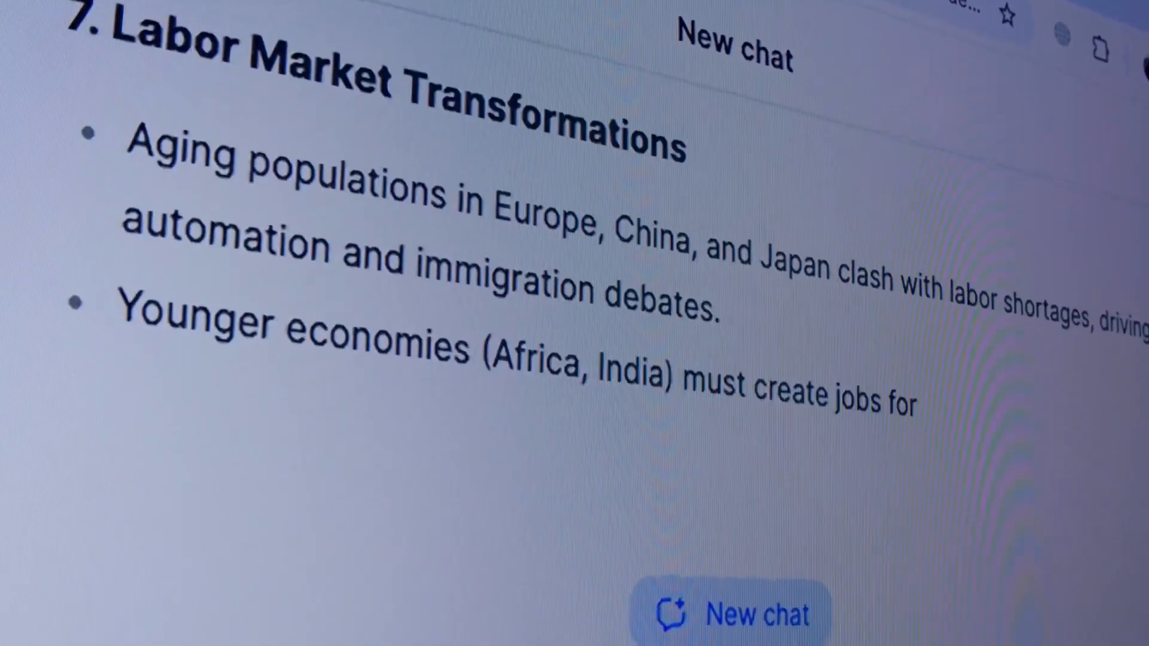